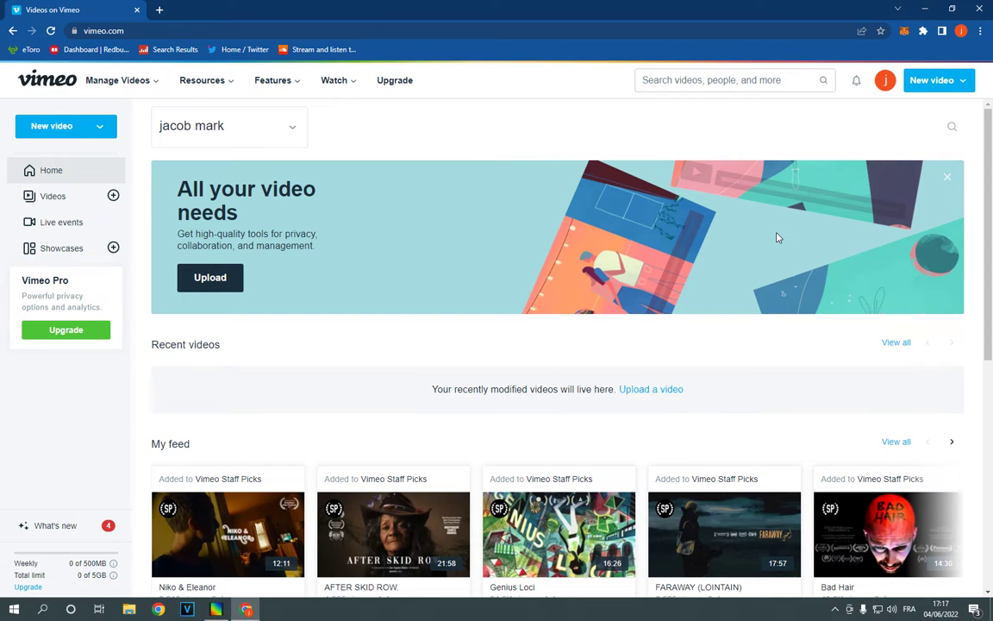
Go from the account avatar menu to Edit profile, landing on Settings > Profile
{"action": "left_click", "coordinate": [885, 80]}
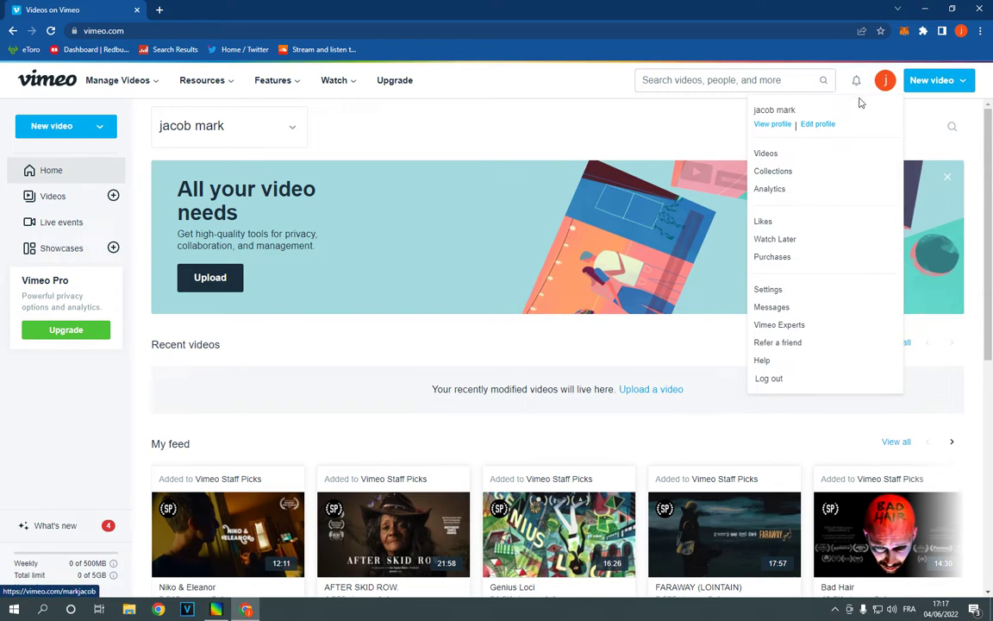
{"action": "left_click", "coordinate": [818, 124]}
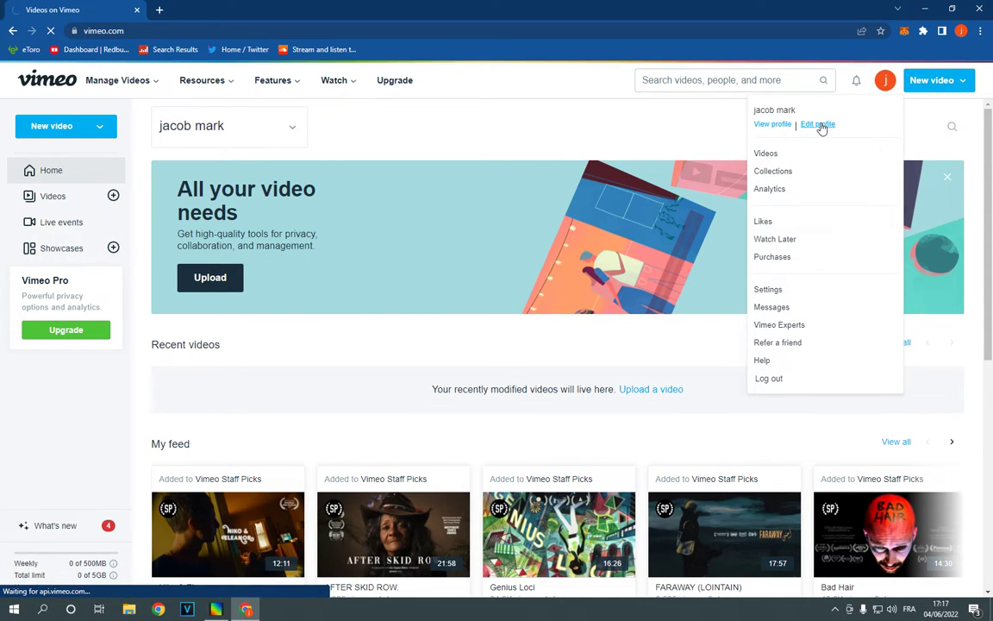
{"action": "left_click", "coordinate": [814, 124]}
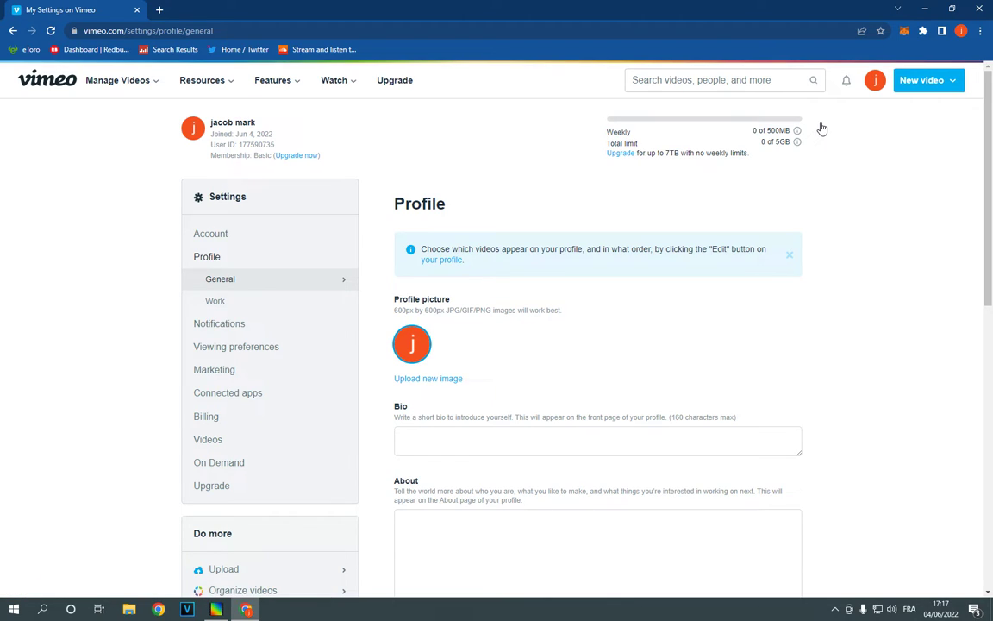
{"action": "mouse_move", "coordinate": [255, 395]}
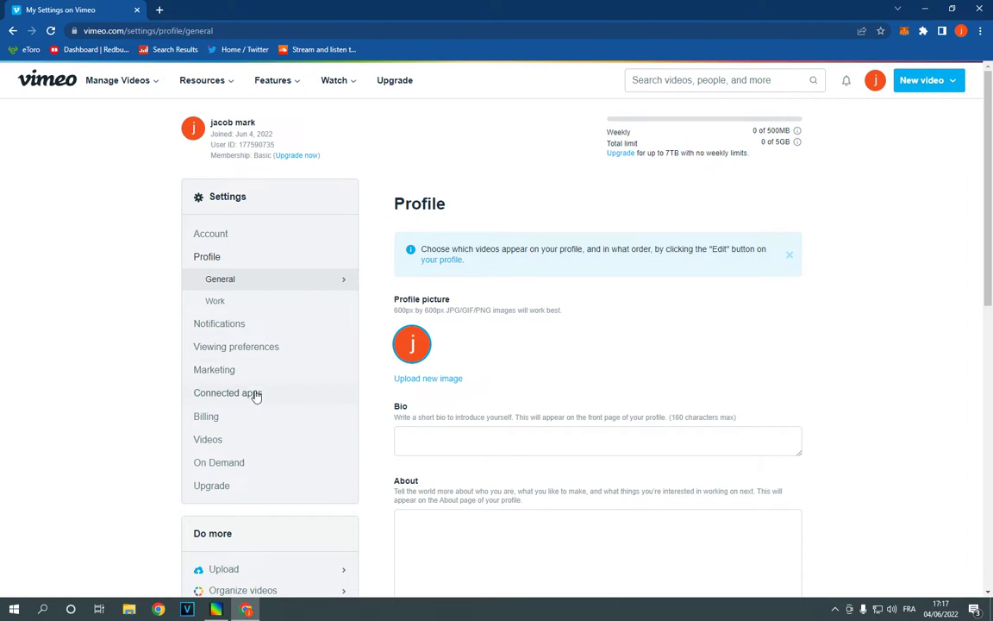
Switch to Connected apps and scroll through to the Ecommerce section listing Shopify
{"action": "left_click", "coordinate": [228, 393]}
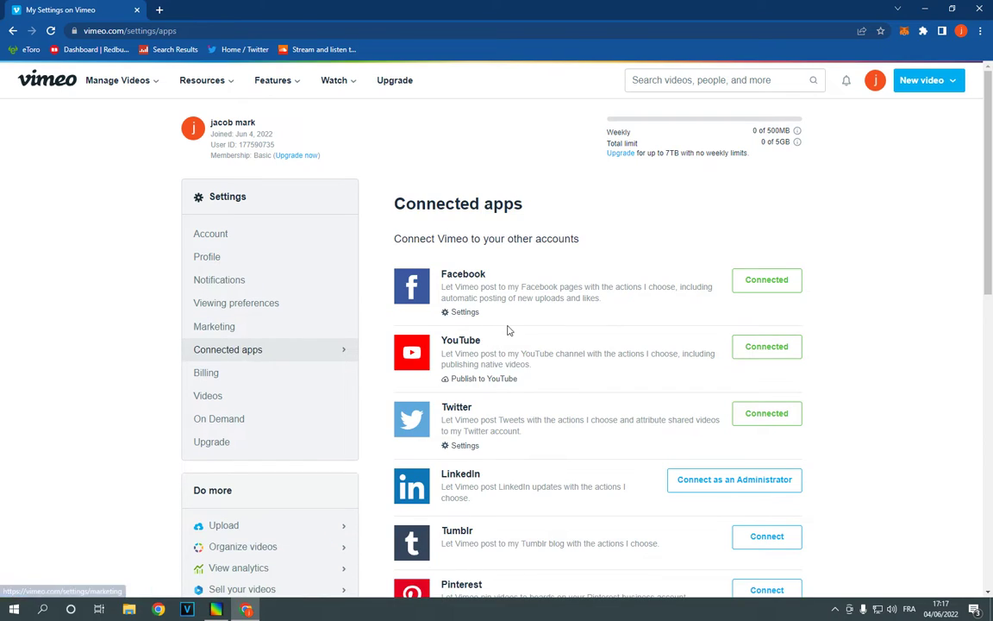
{"action": "scroll", "scroll_direction": "down", "scroll_amount": 3}
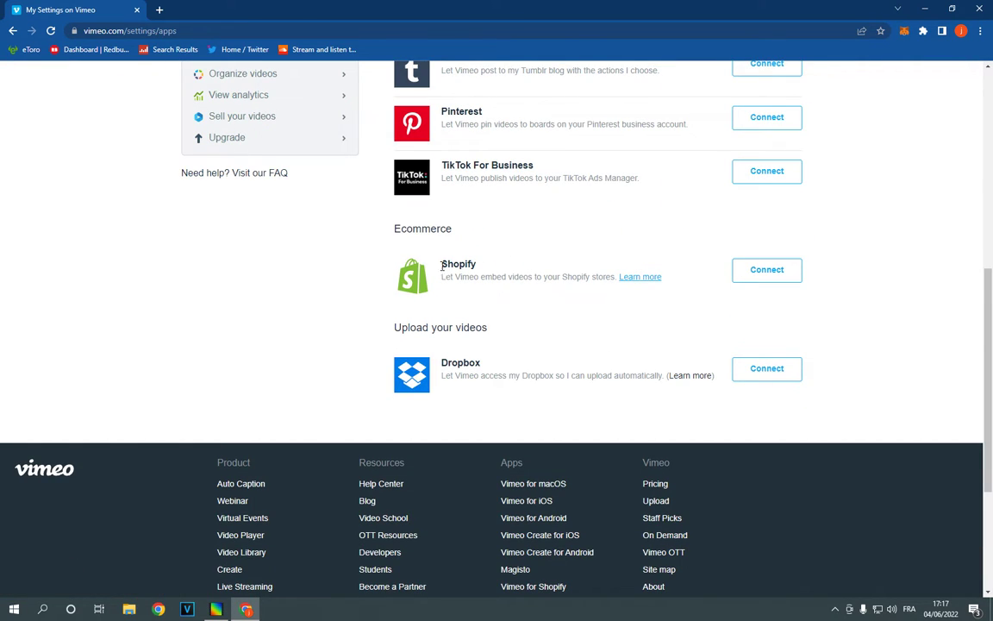
{"action": "scroll", "scroll_direction": "up", "scroll_amount": 3}
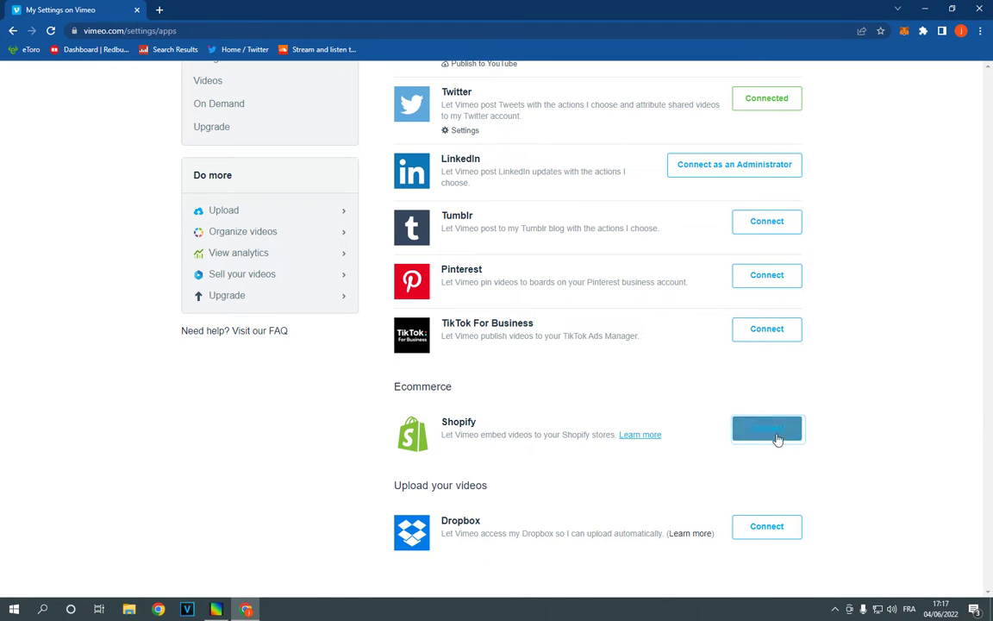
{"action": "left_click", "coordinate": [766, 428]}
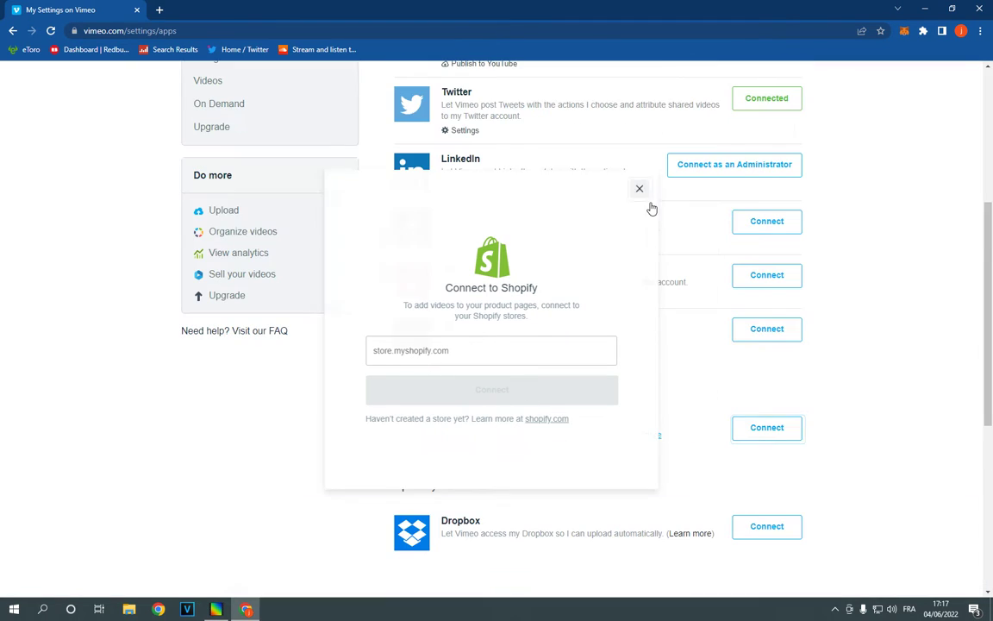
{"action": "left_click", "coordinate": [640, 188]}
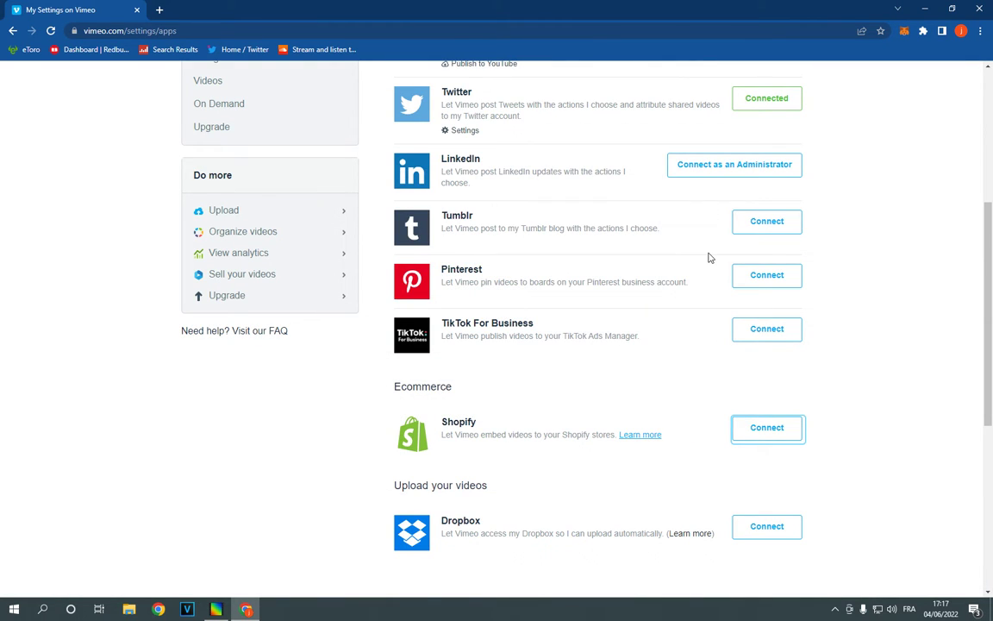